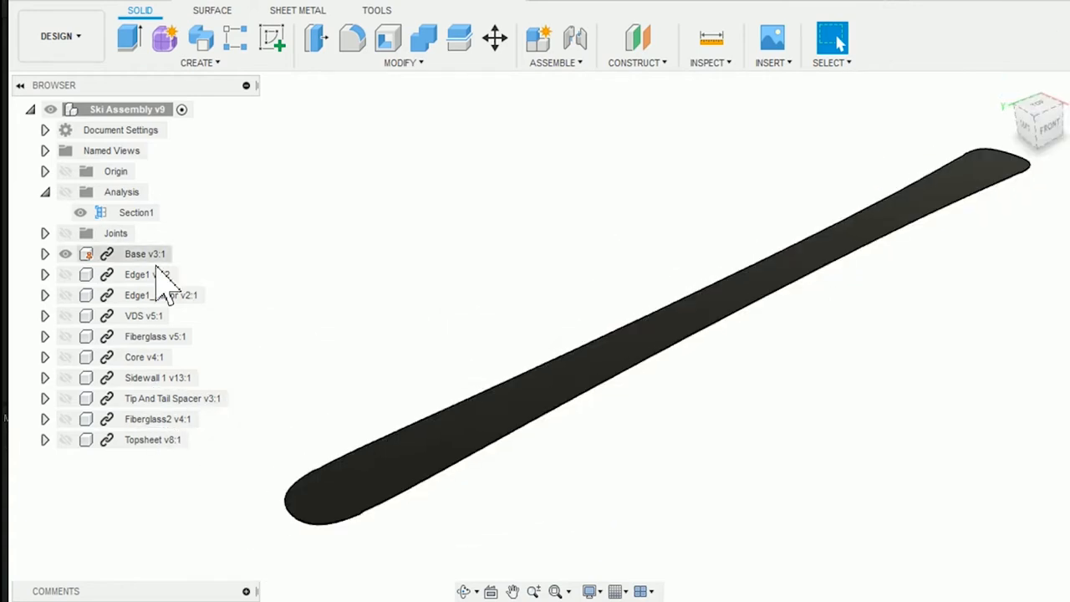
Hide the Base and Edge components so only the VDS v5:1 damping layer shows.
{"action": "left_click", "coordinate": [138, 274]}
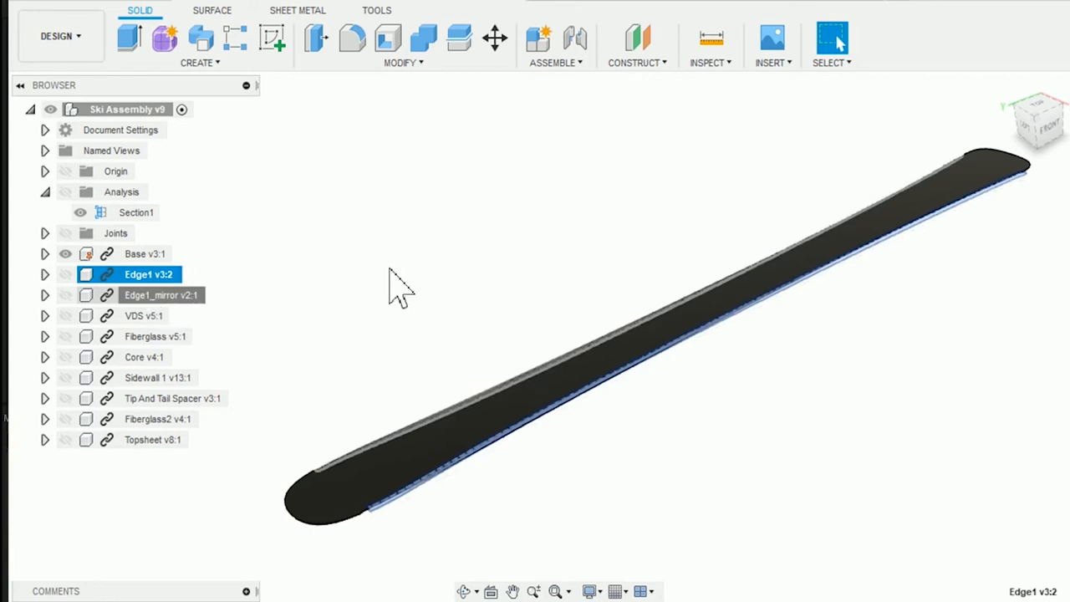
{"action": "left_click", "coordinate": [80, 212]}
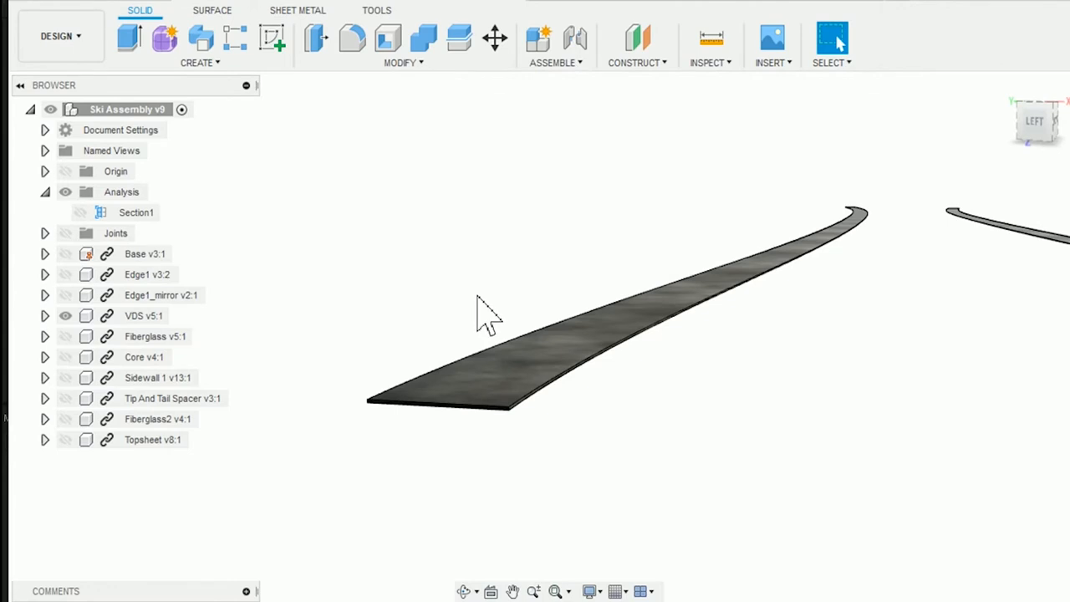
Orbit to view both damping strips and show the Fiberglass v5:1 layer.
{"action": "left_click_drag", "start_coordinate": [485, 318], "coordinate": [823, 242]}
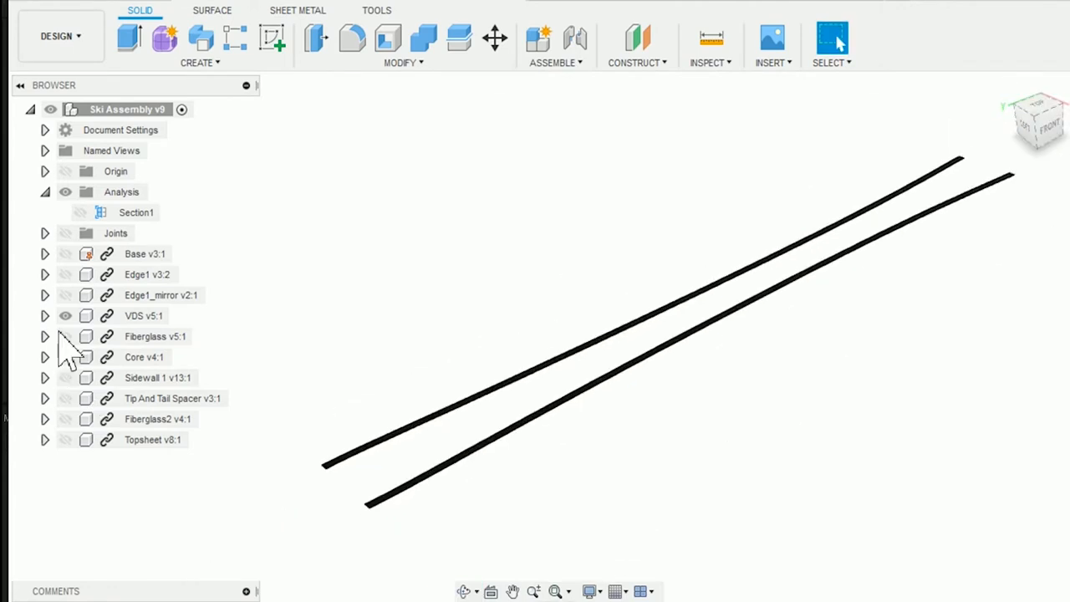
{"action": "left_click", "coordinate": [144, 254]}
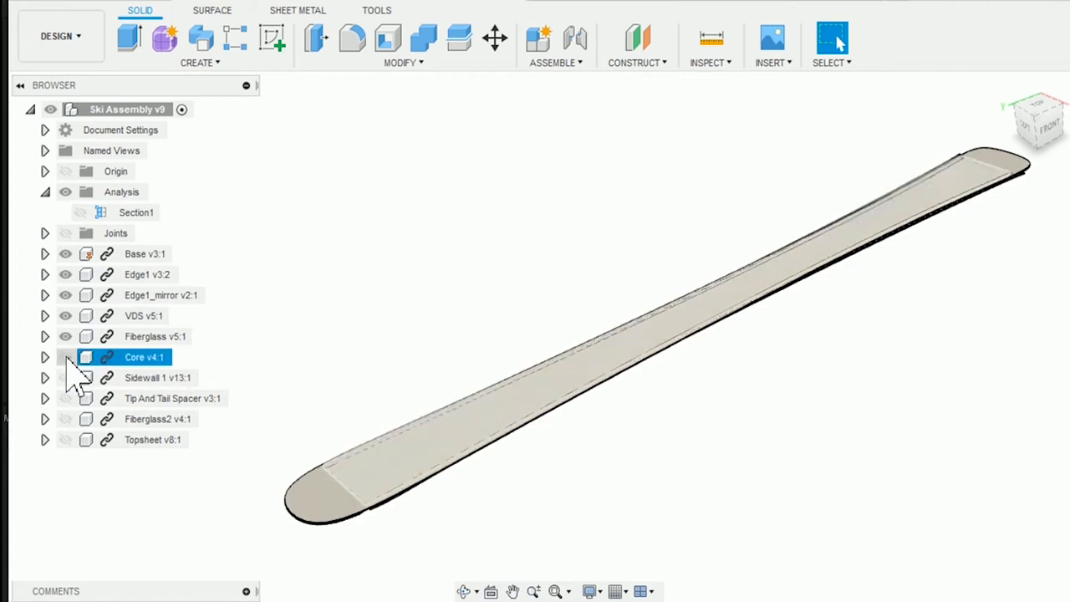
Show the Core v4:1 wood core on top of the fiberglass.
{"action": "left_click", "coordinate": [65, 357]}
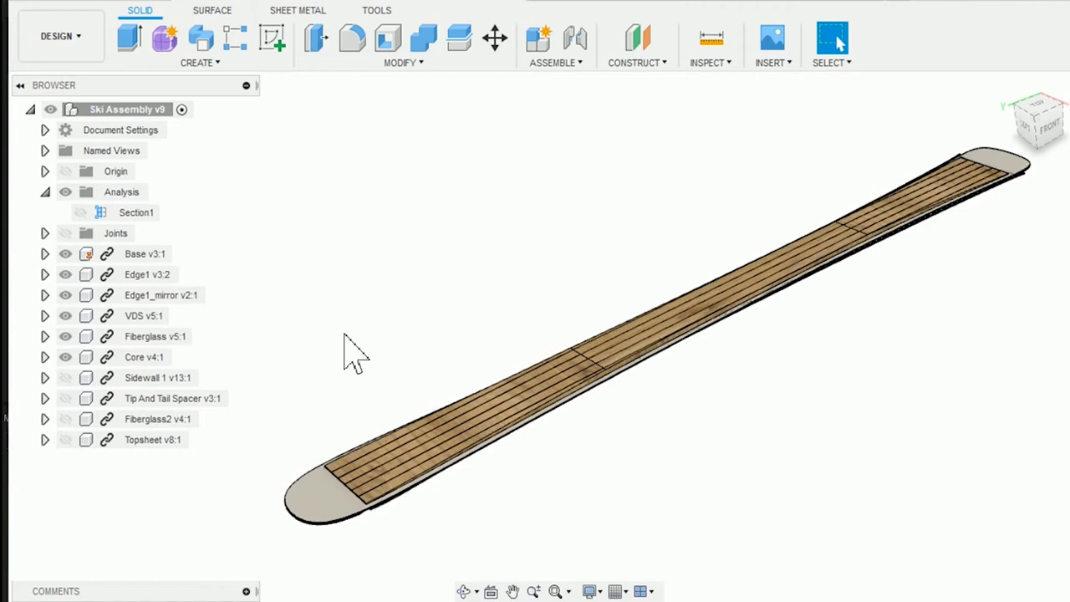
{"action": "mouse_move", "coordinate": [343, 360]}
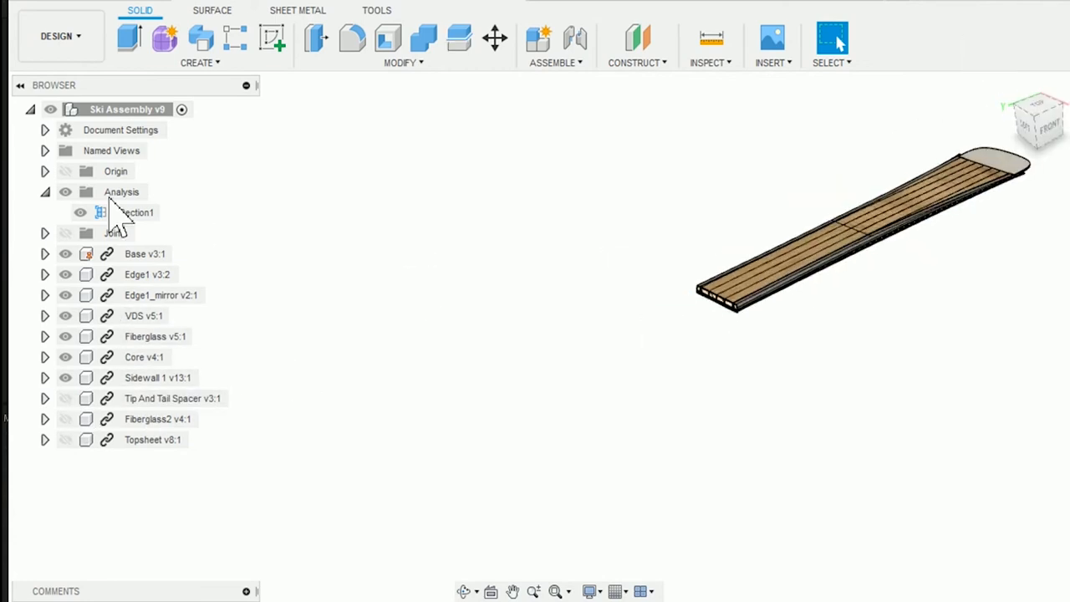
Hide the Section1 cross-section cut and show the Topsheet v8:1 layer.
{"action": "left_click", "coordinate": [172, 398]}
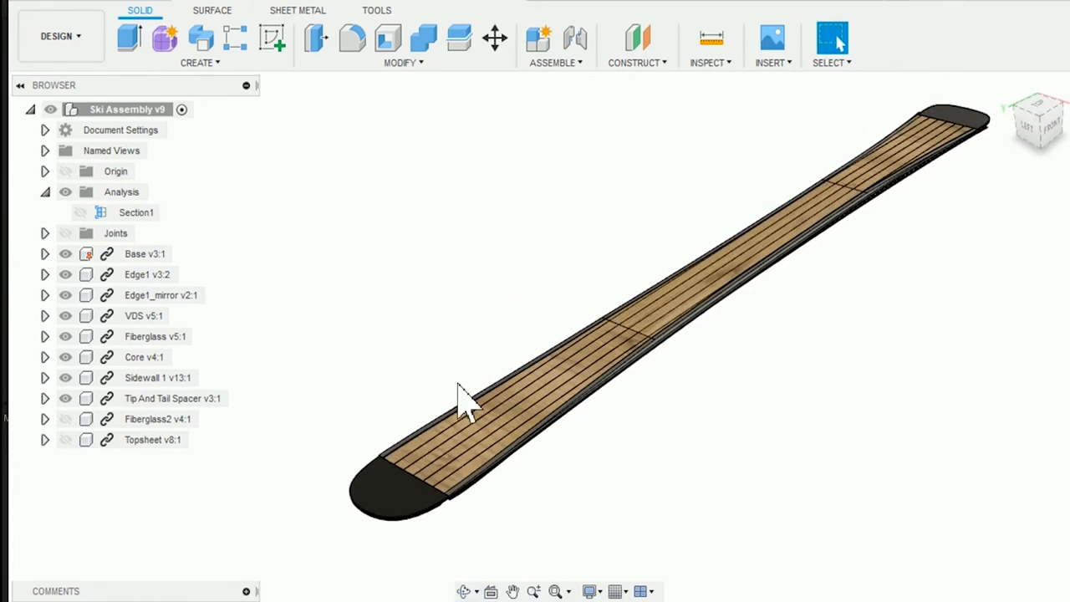
{"action": "mouse_move", "coordinate": [435, 347]}
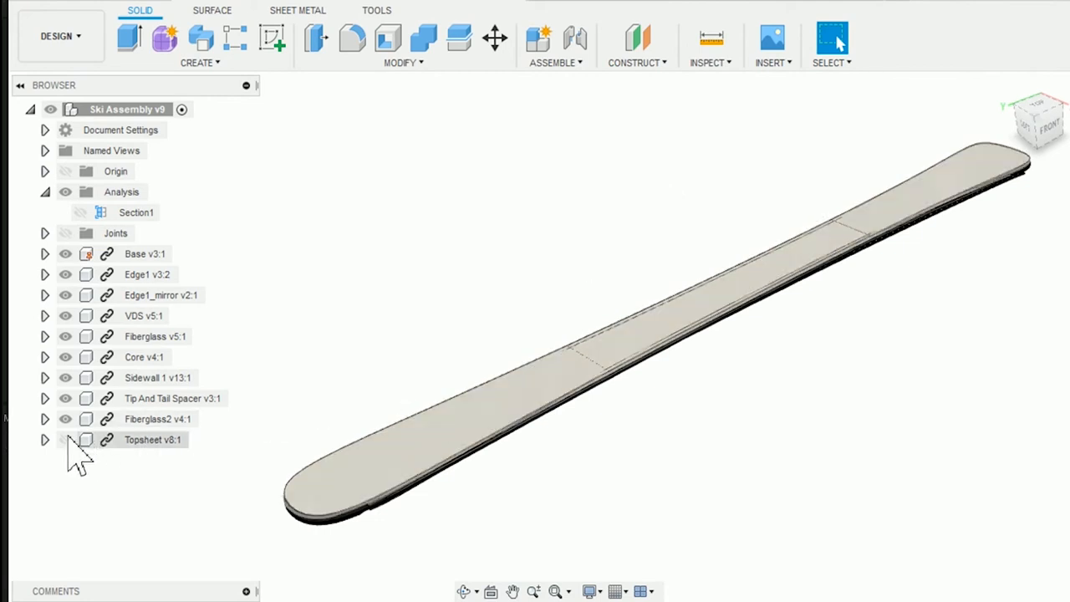
{"action": "left_click", "coordinate": [66, 439]}
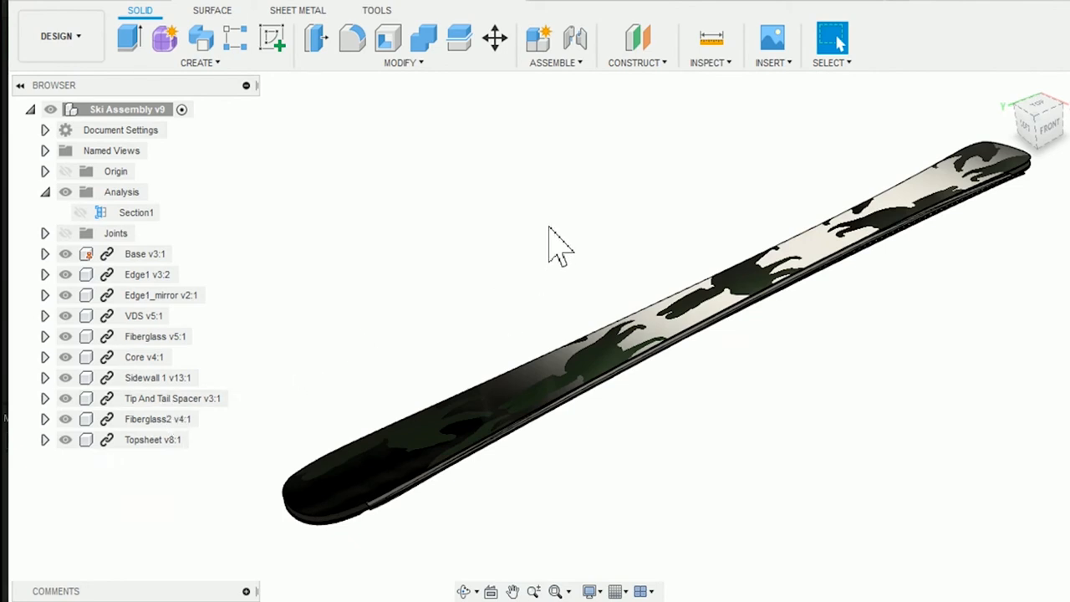